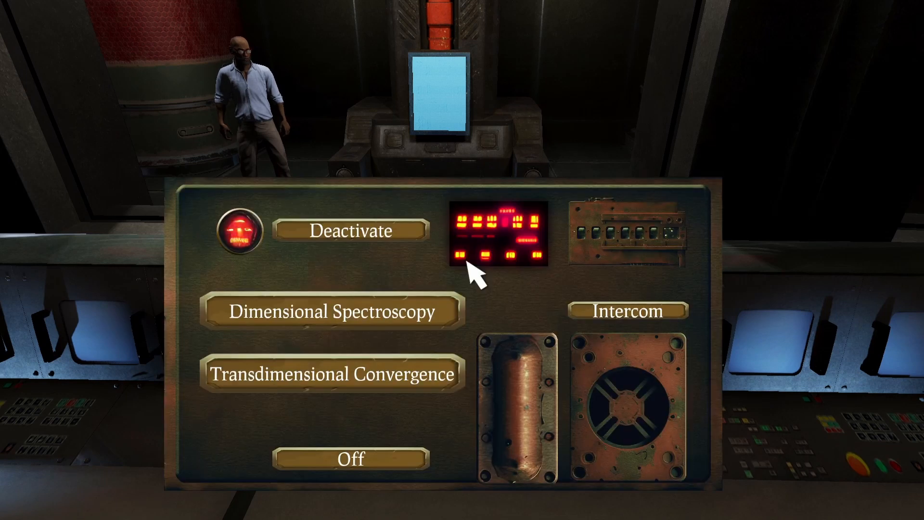
mouse_move(425, 278)
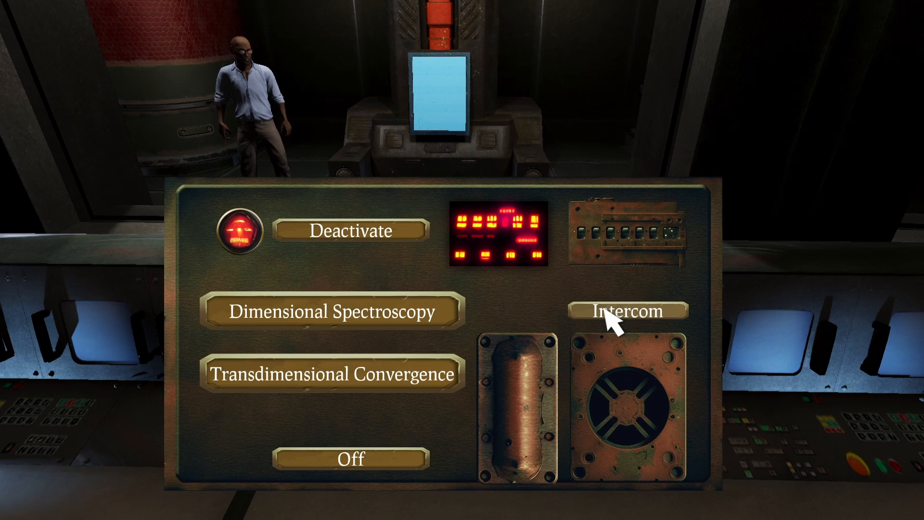
mouse_move(421, 280)
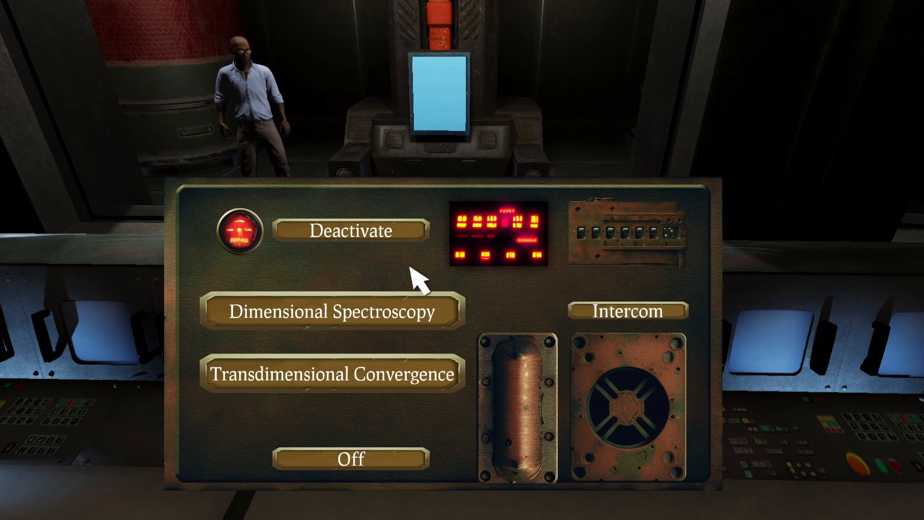
mouse_move(281, 286)
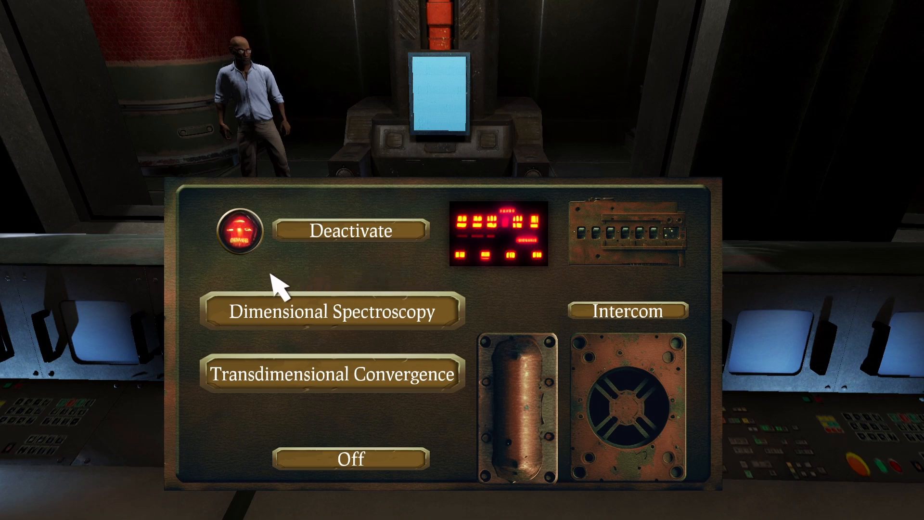
mouse_move(404, 289)
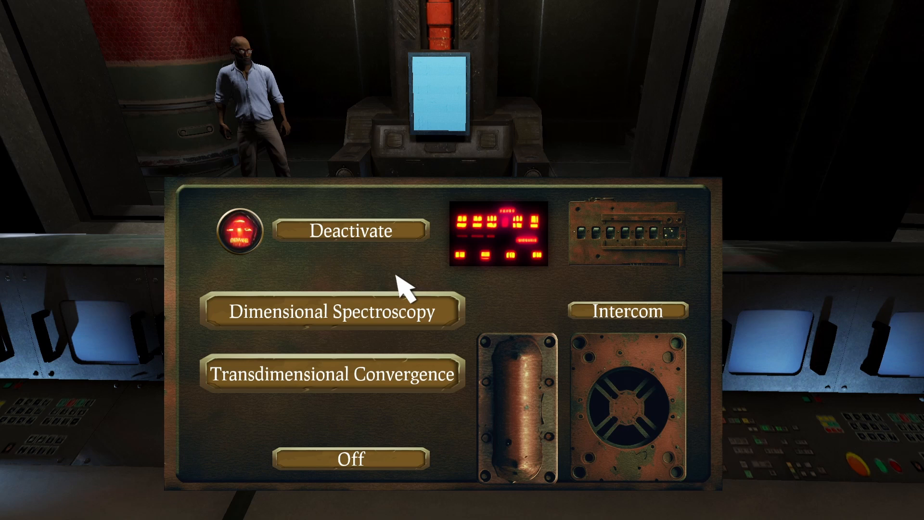
mouse_move(320, 323)
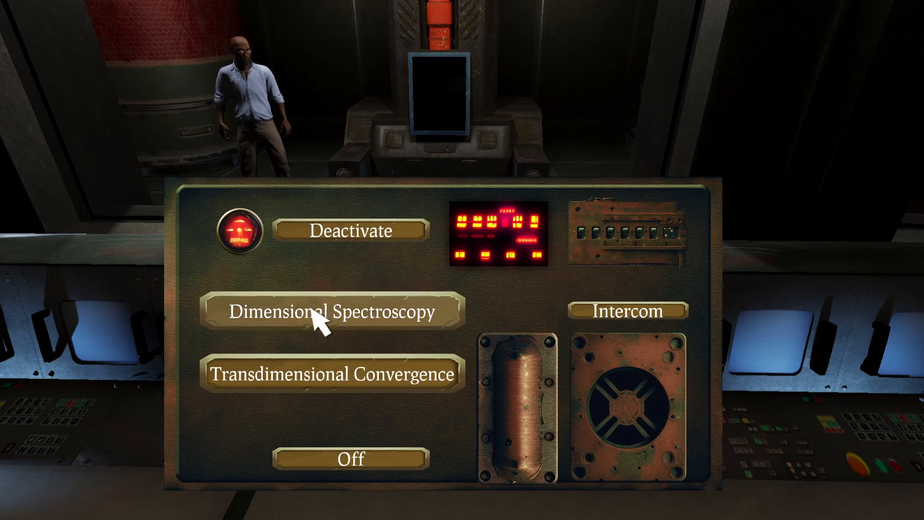
- Trigger Dimensional Spectroscopy to spawn the tentacled creature, then press Off to close the HUD
click(333, 312)
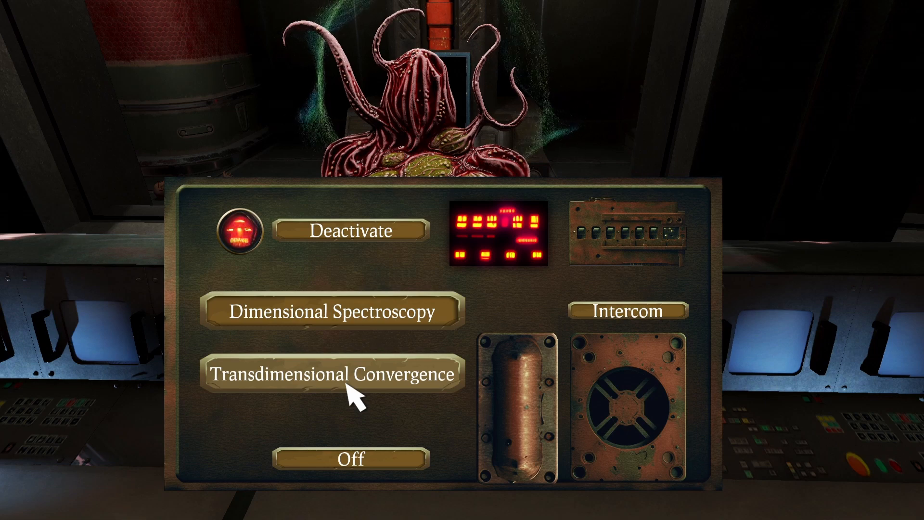
mouse_move(376, 270)
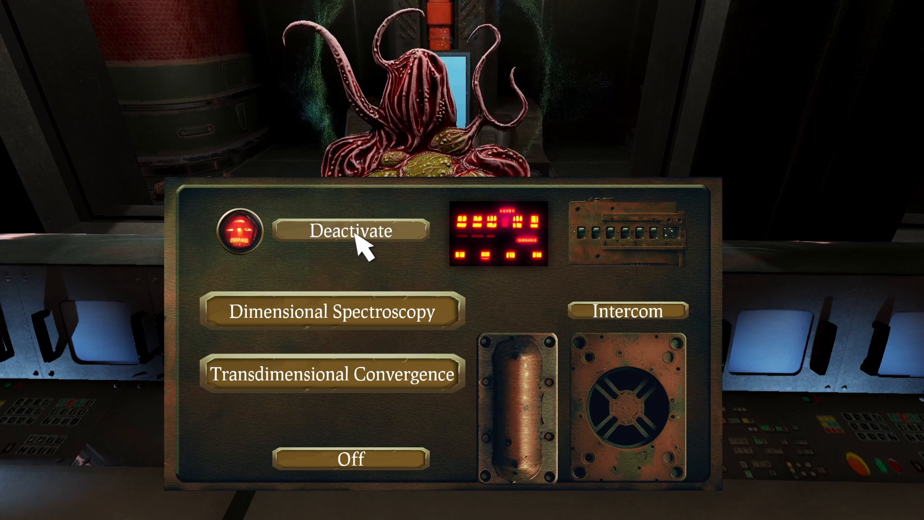
mouse_move(468, 291)
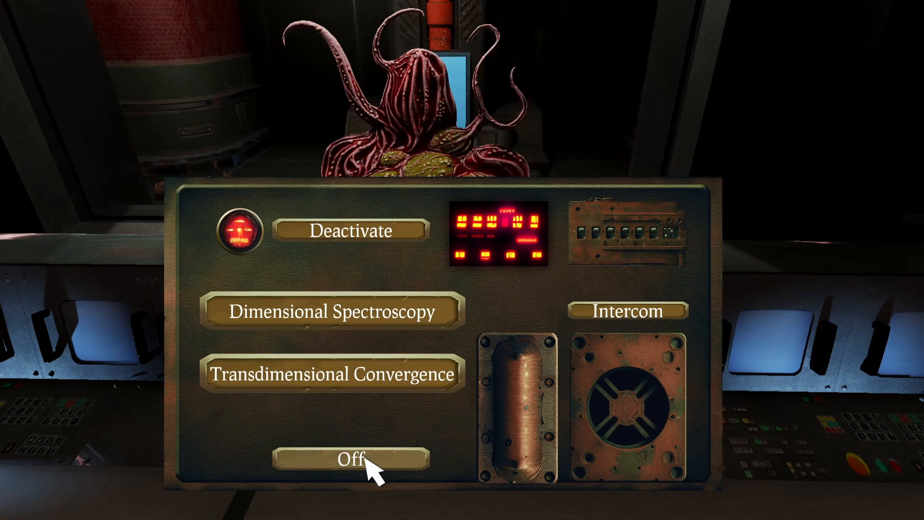
click(351, 459)
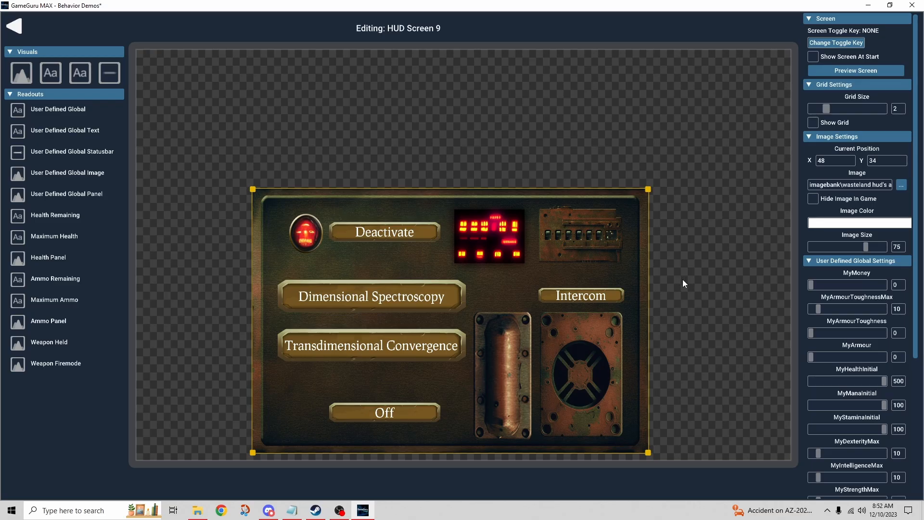
mouse_move(391, 38)
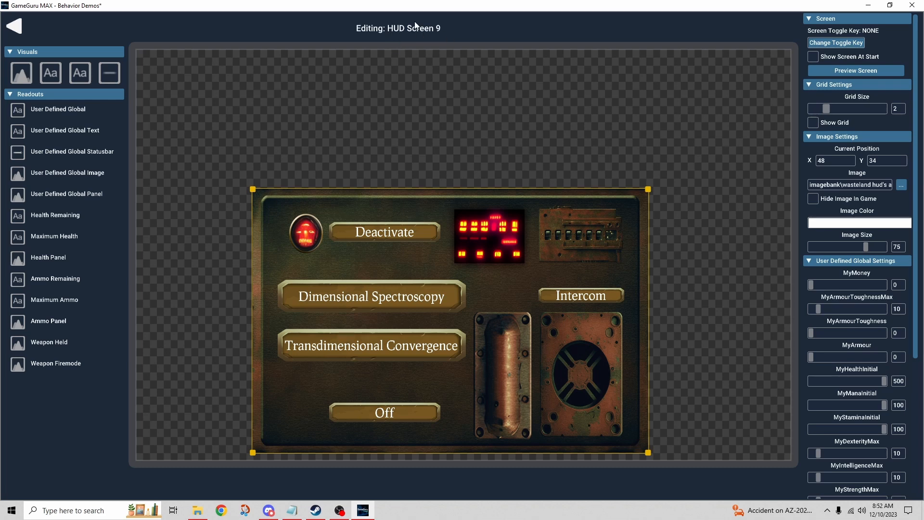
mouse_move(454, 110)
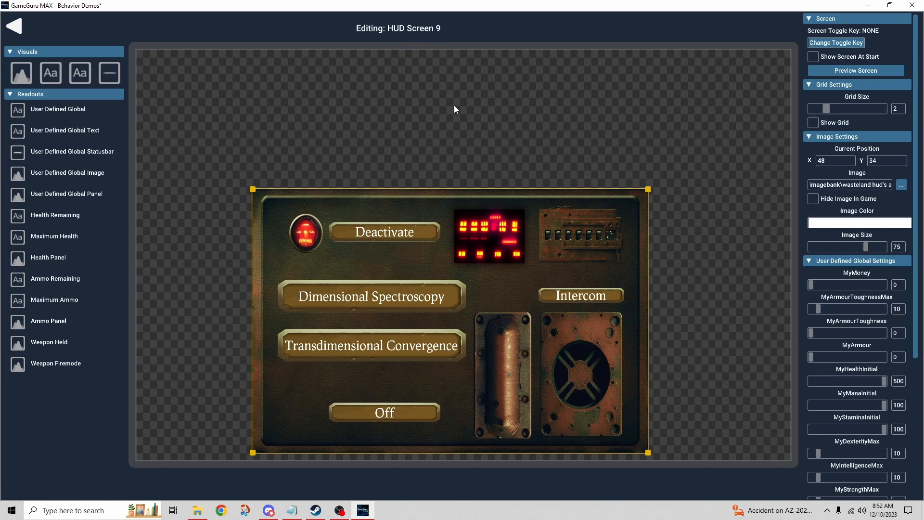
mouse_move(399, 163)
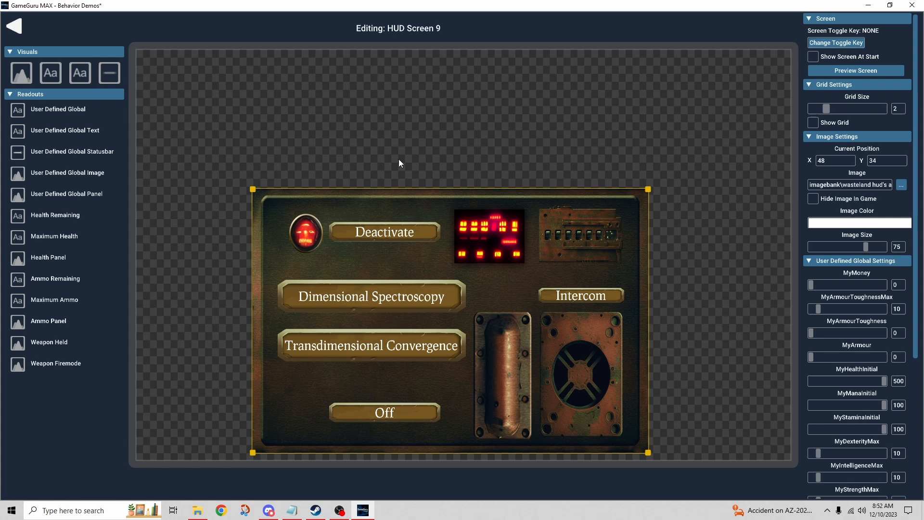
mouse_move(384, 231)
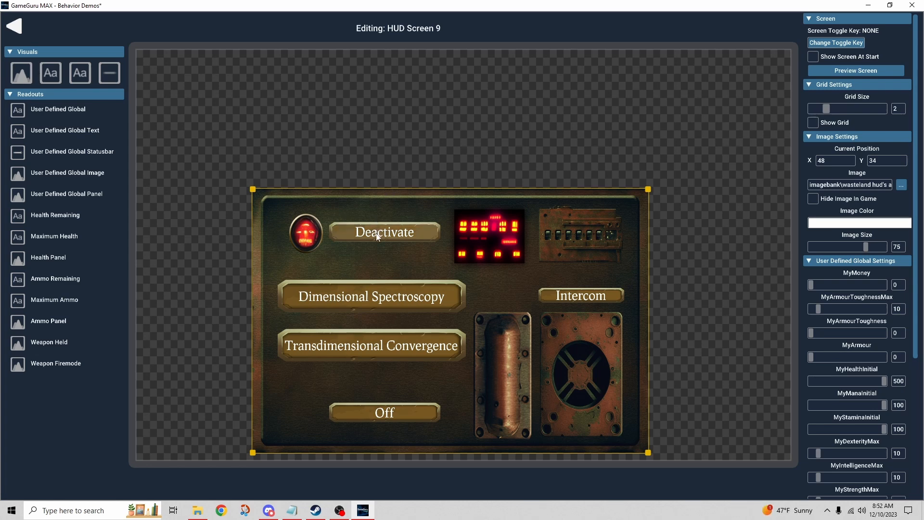
- View the Deactivate button's Button Settings, then go back to the 3D Level Editor
click(384, 232)
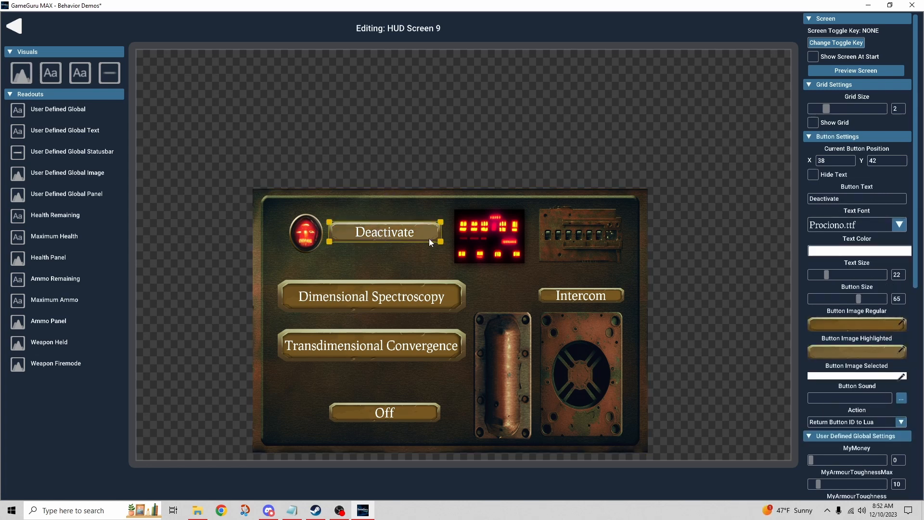
mouse_move(635, 213)
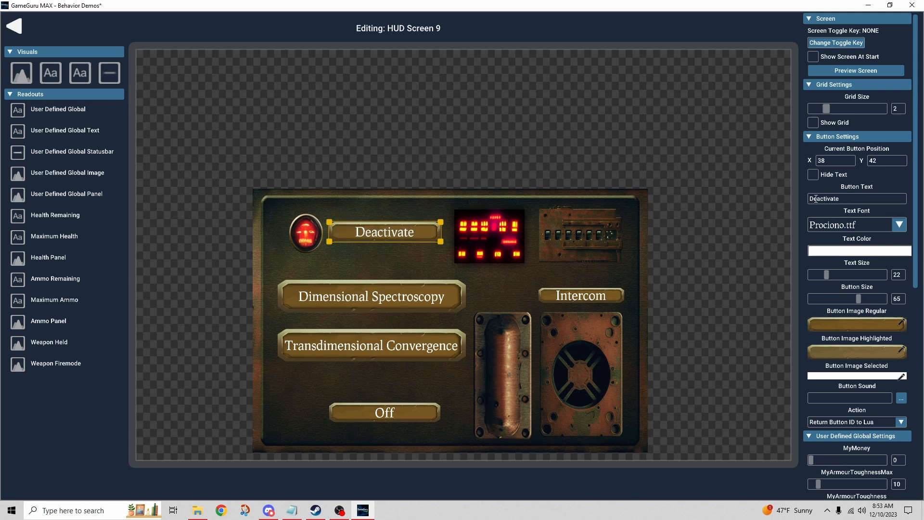
mouse_move(745, 202)
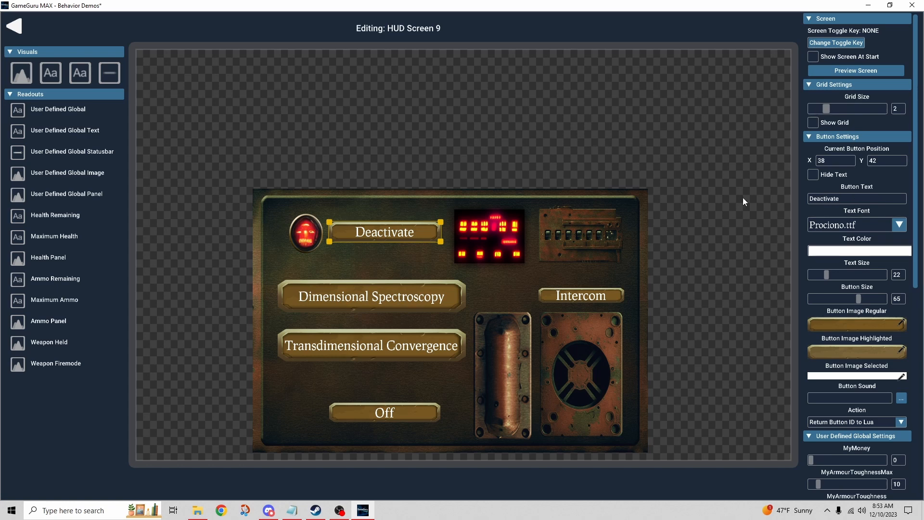
mouse_move(729, 203)
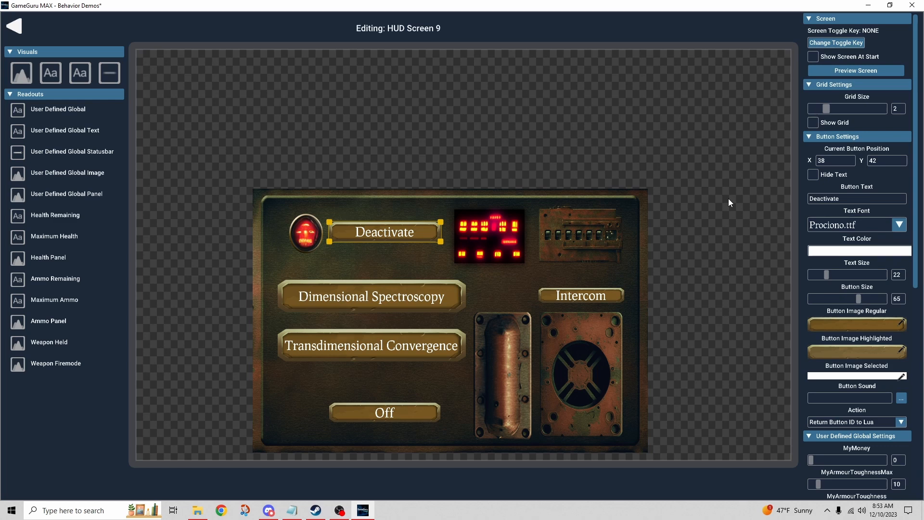
mouse_move(802, 214)
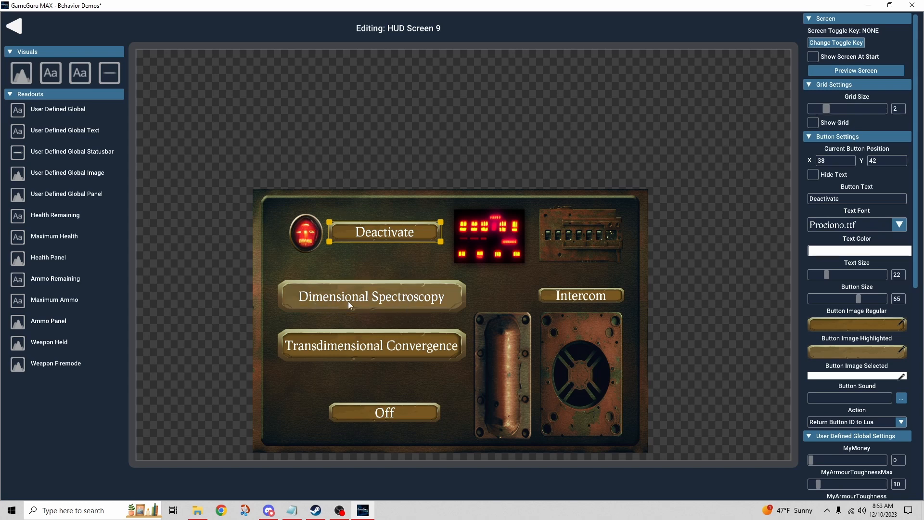
mouse_move(388, 273)
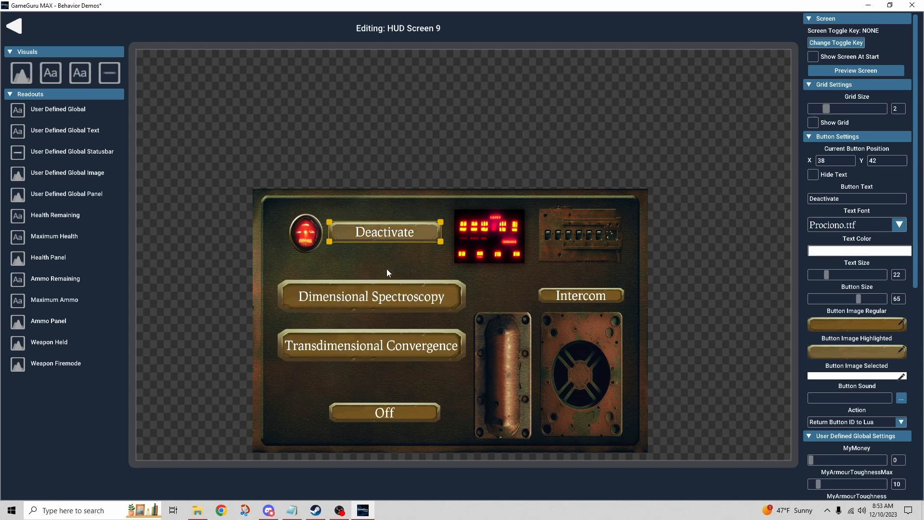
mouse_move(394, 344)
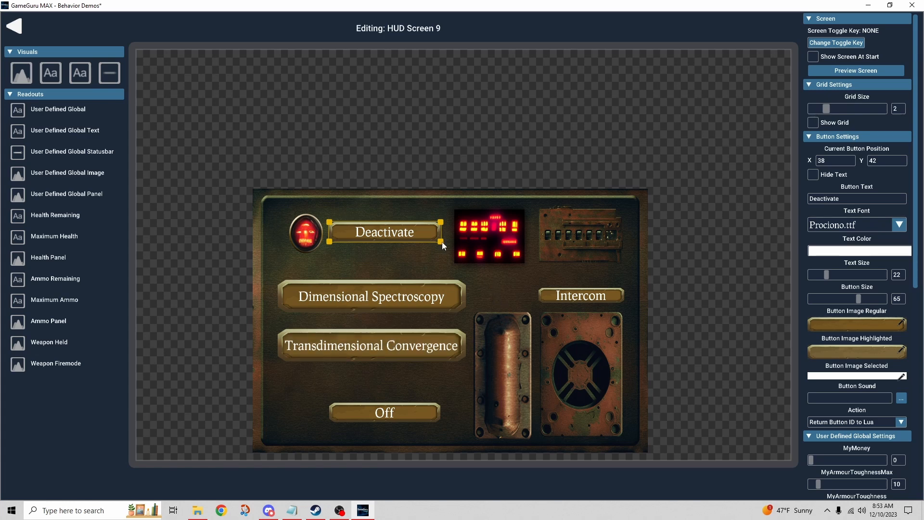
click(13, 26)
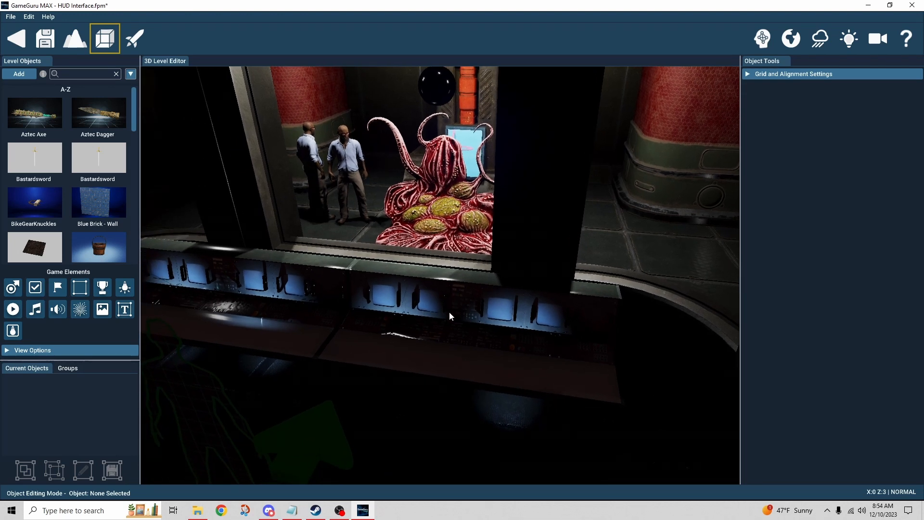
click(450, 317)
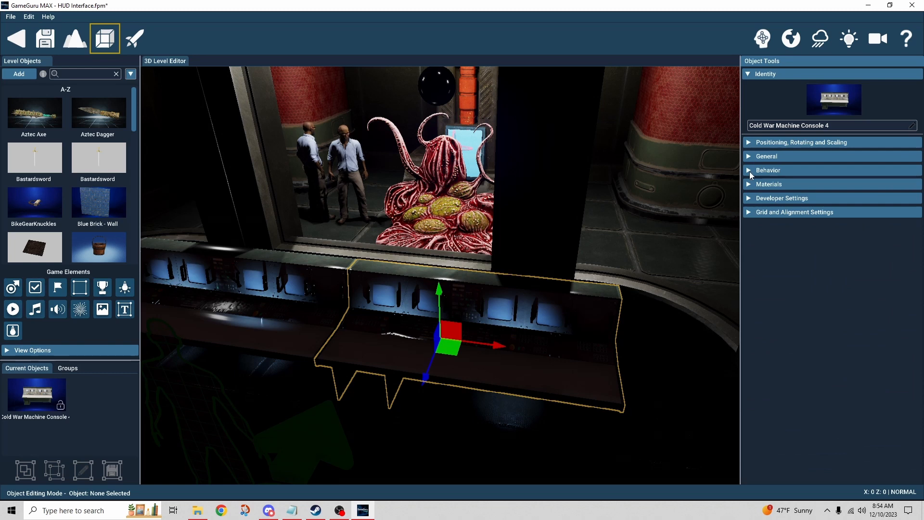
click(768, 170)
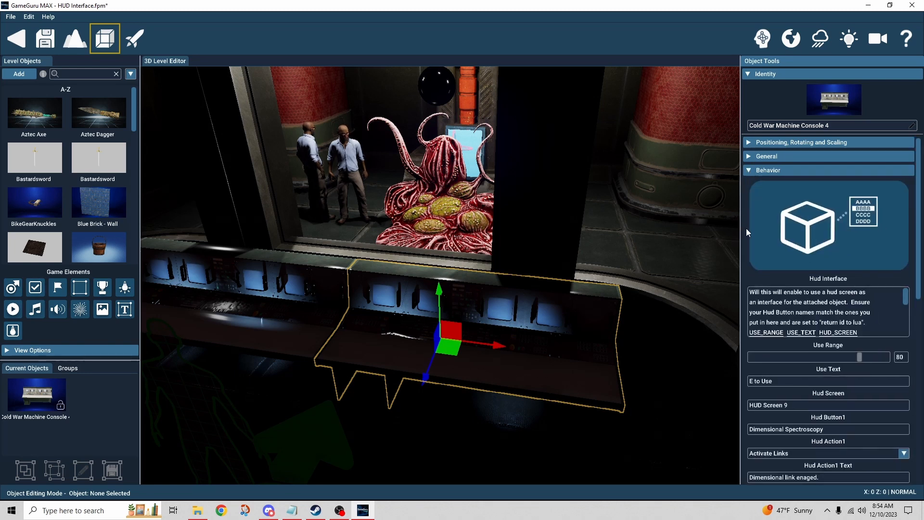
scroll(down, 3)
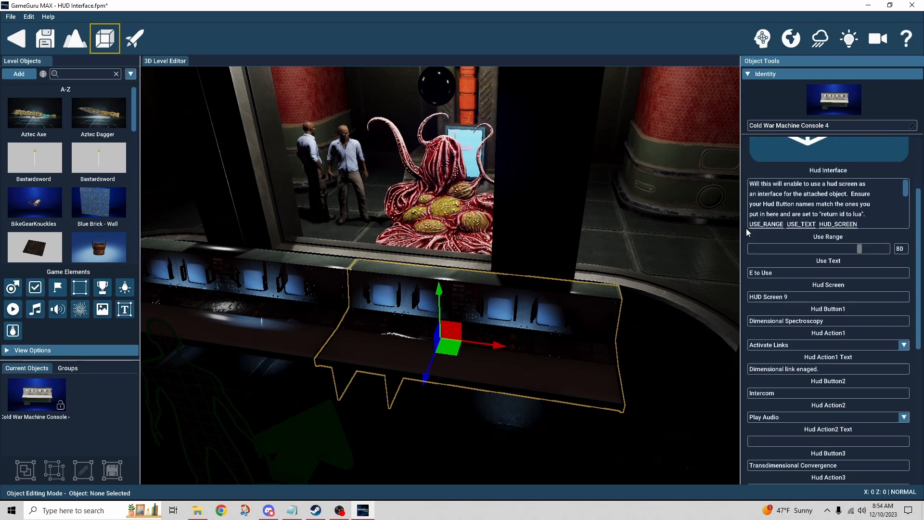
scroll(down, 3)
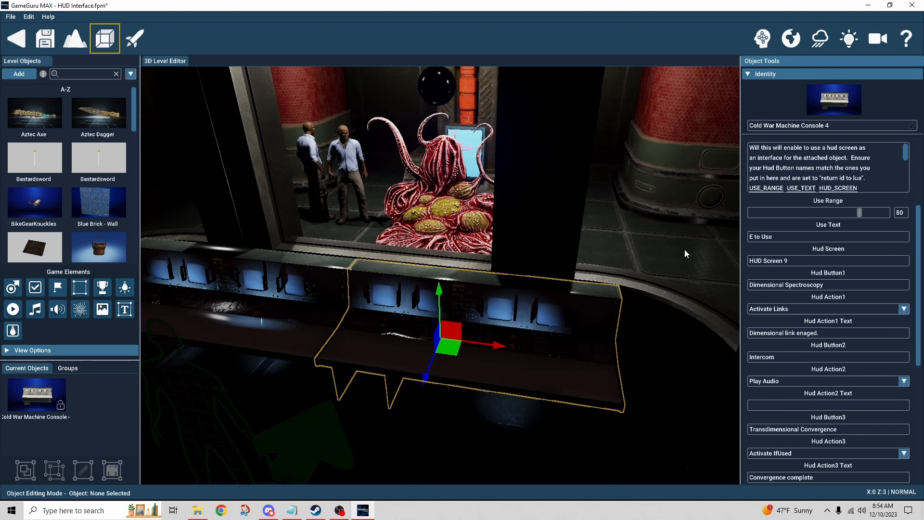
mouse_move(454, 301)
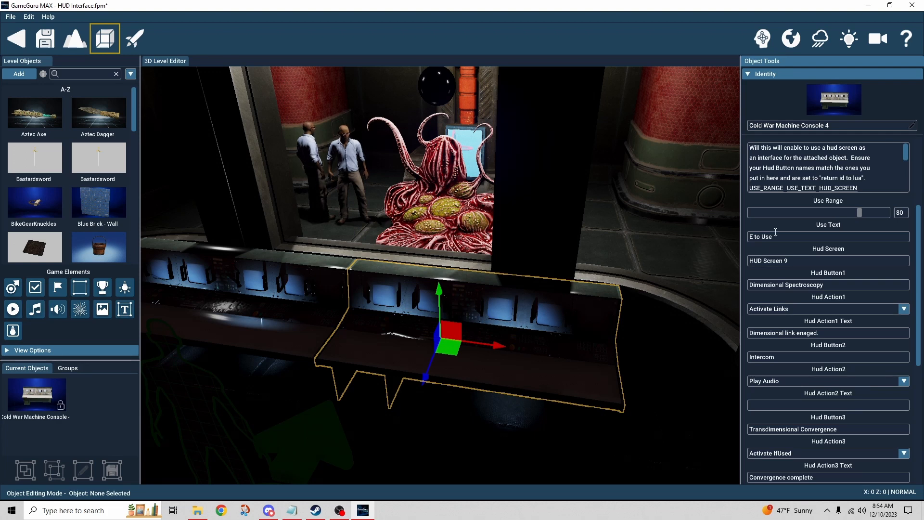
mouse_move(861, 229)
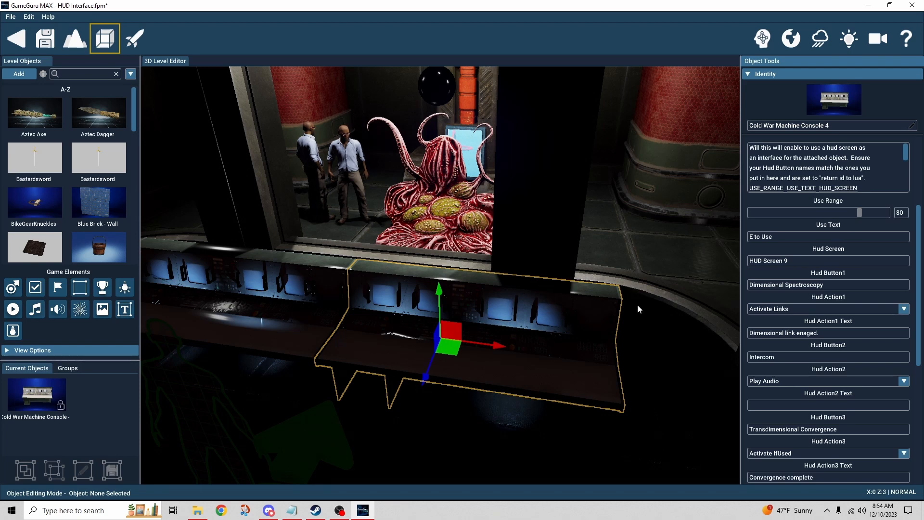
scroll(down, 3)
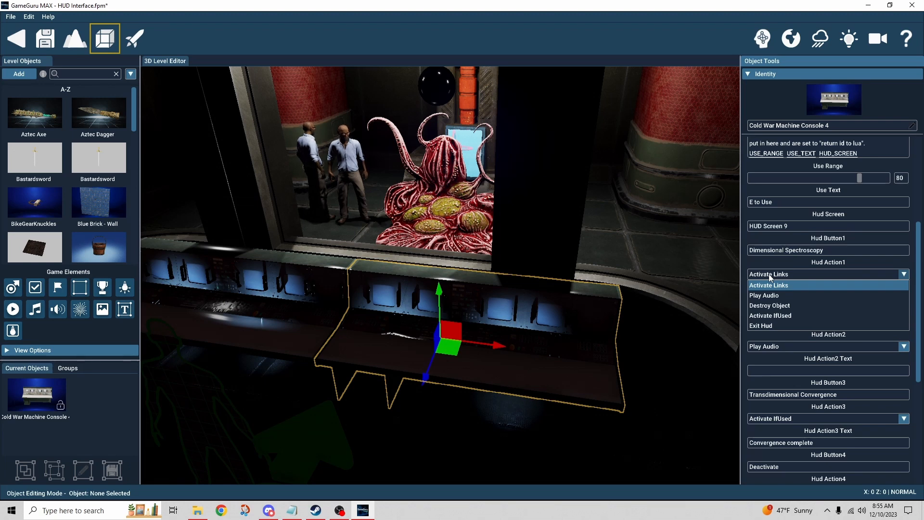
mouse_move(769, 305)
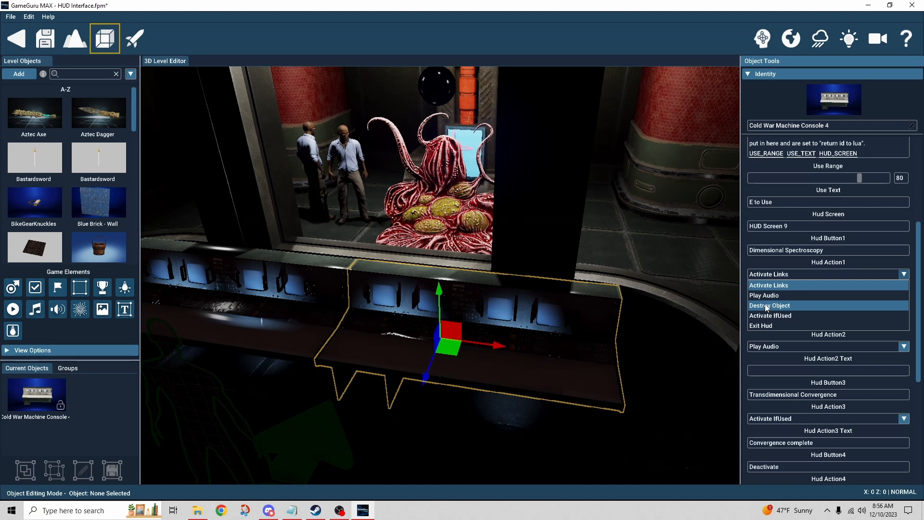
mouse_move(768, 295)
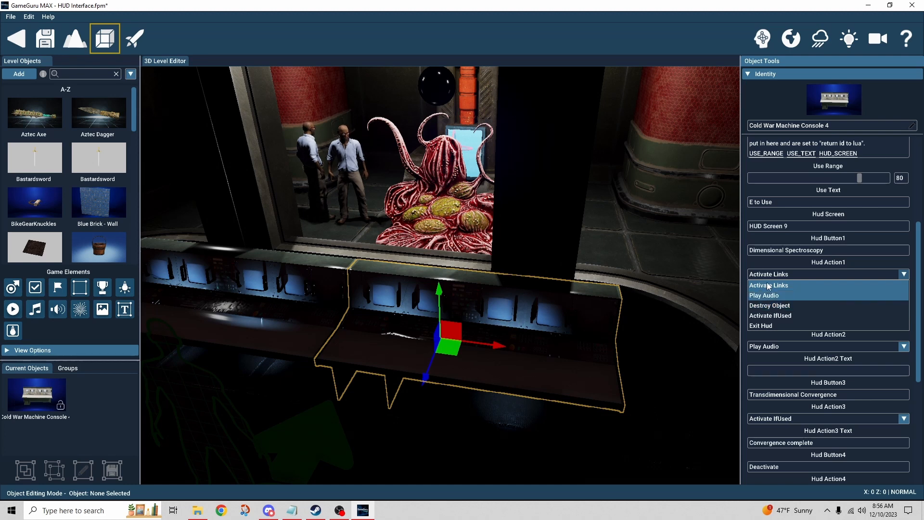
click(767, 284)
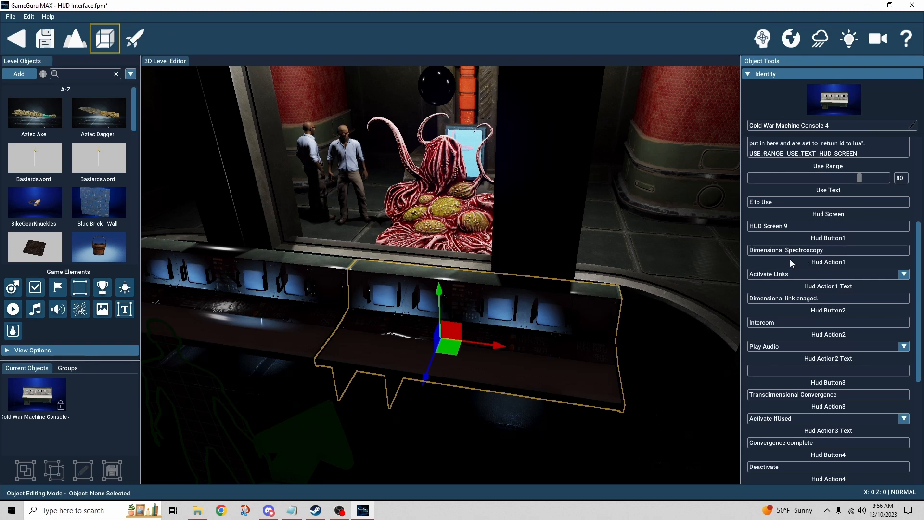
mouse_move(791, 286)
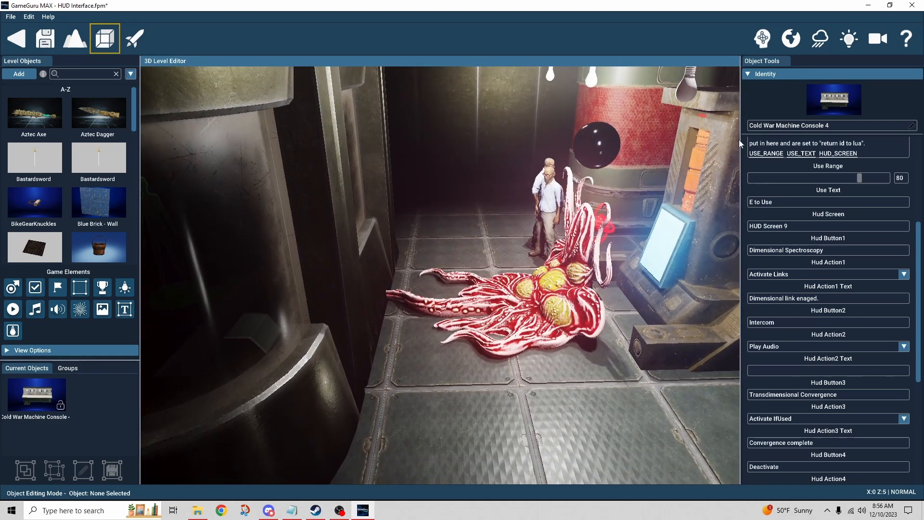
click(762, 38)
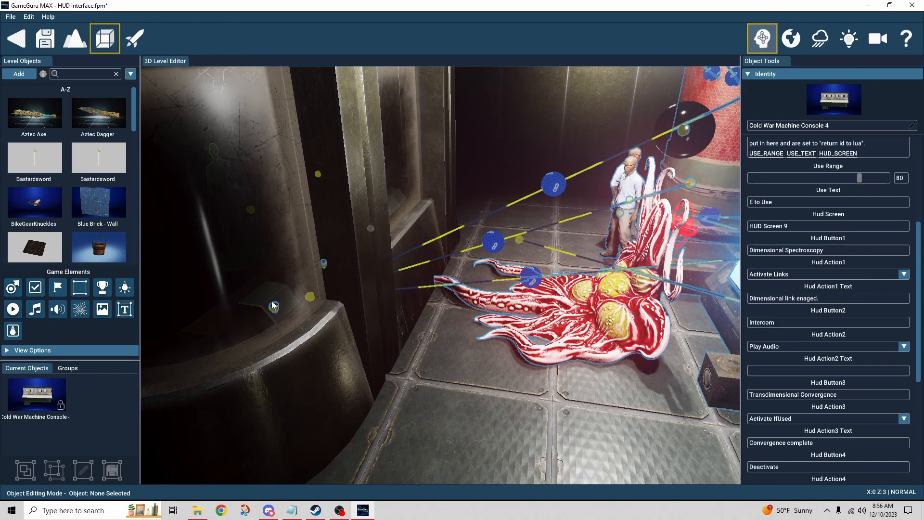
drag(436, 265, 354, 306)
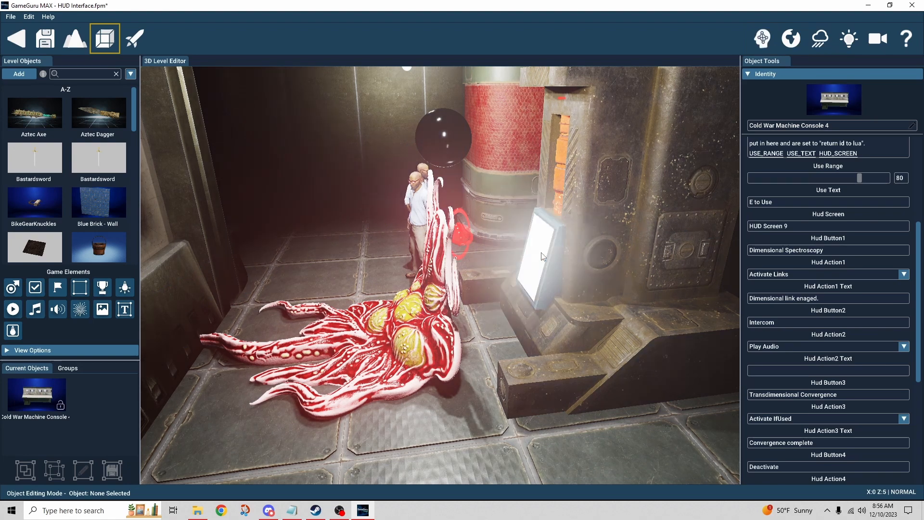
click(533, 247)
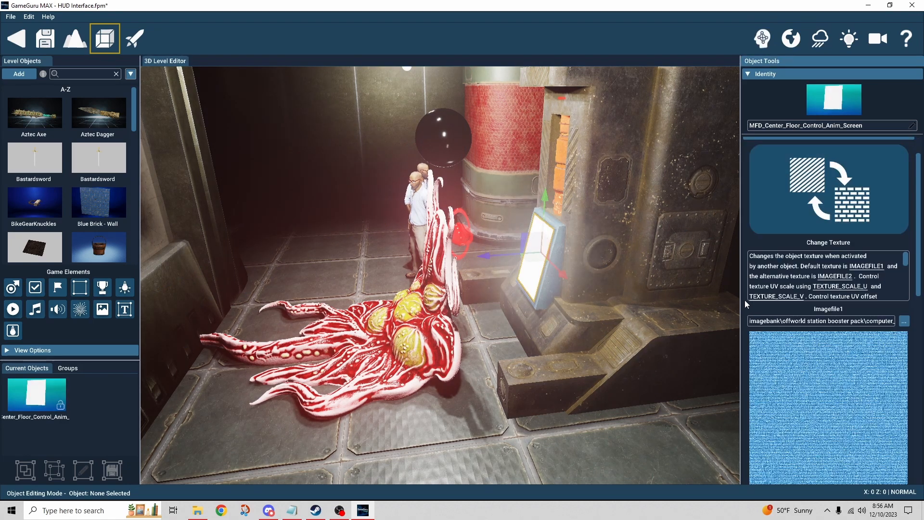
scroll(down, 3)
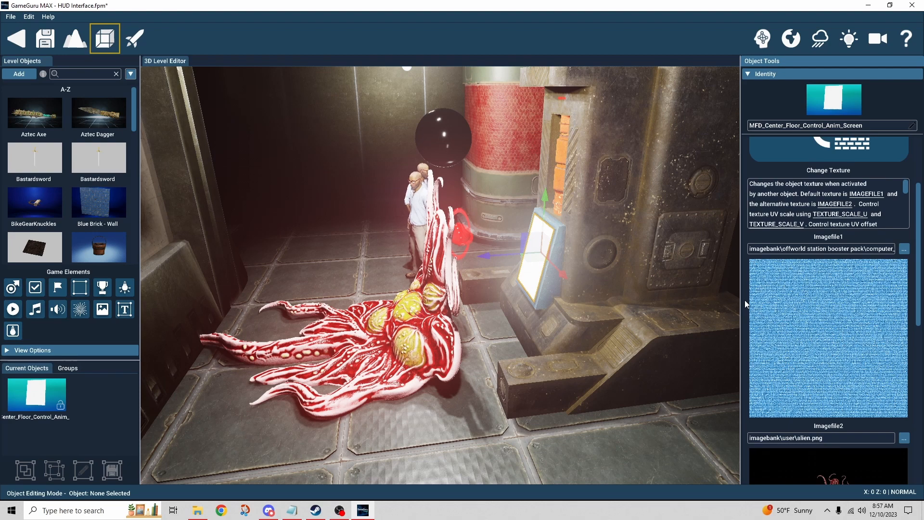
scroll(down, 3)
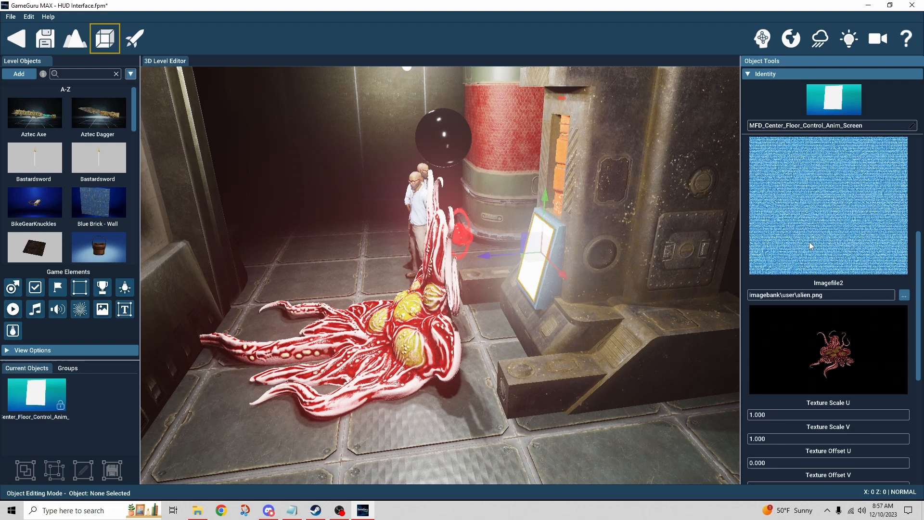
mouse_move(779, 355)
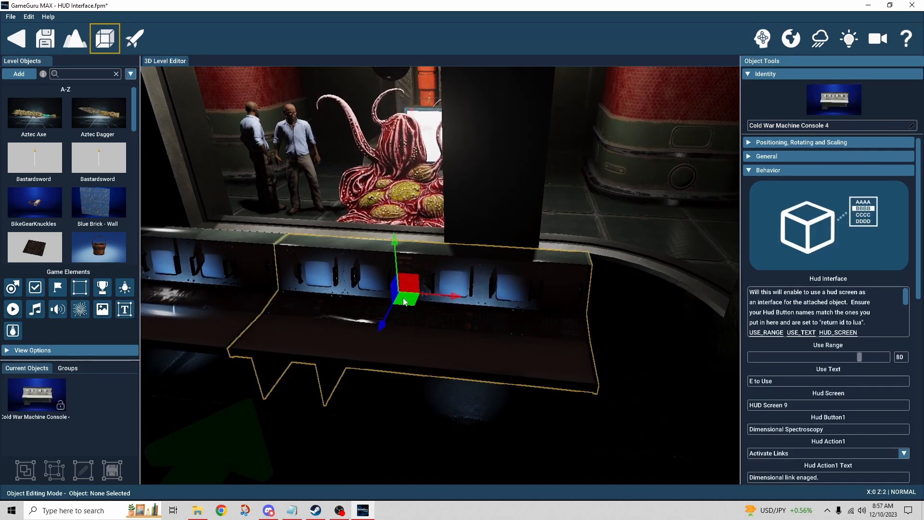
- Work through Console 4's Hud Button, Hud Action, Action Text, Sound0 and Sound1 fields
scroll(down, 3)
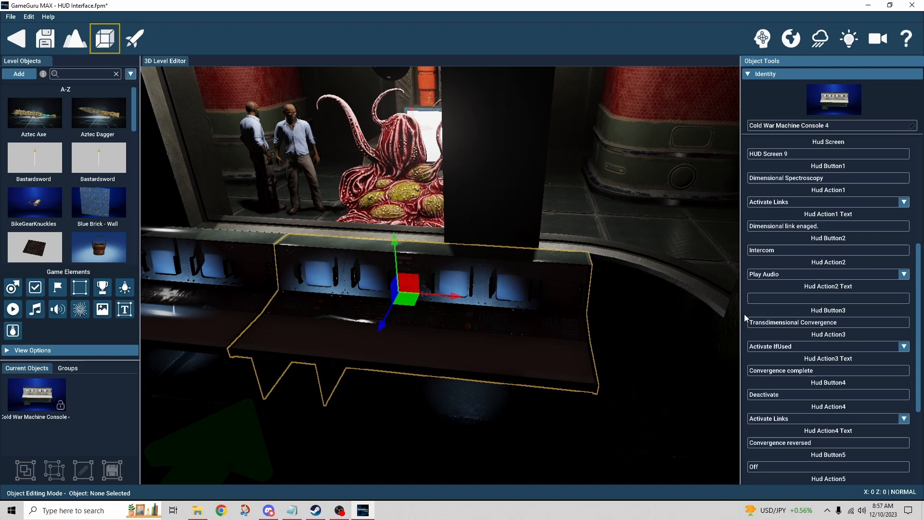
mouse_move(781, 255)
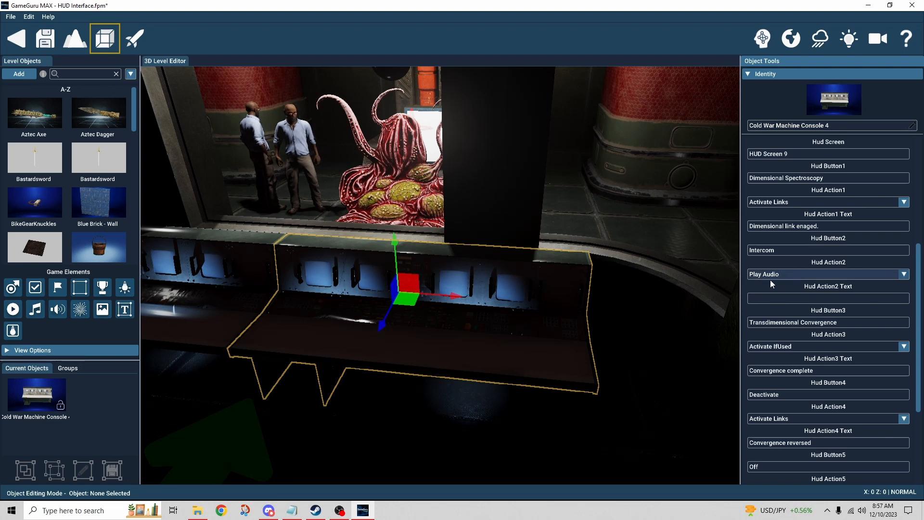
scroll(down, 3)
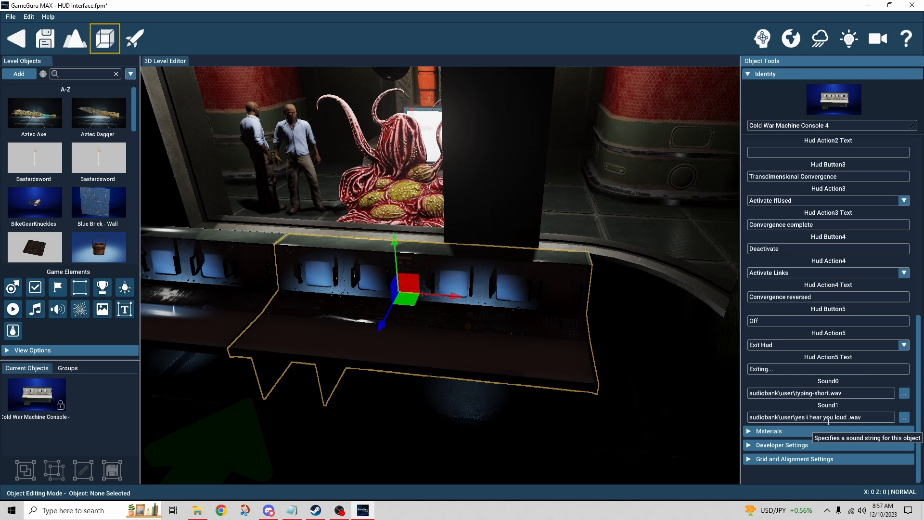
mouse_move(821, 417)
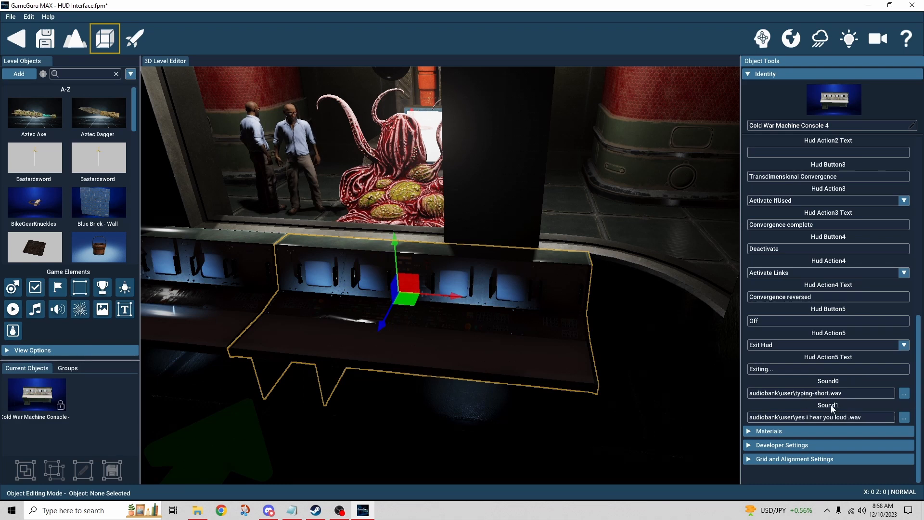
scroll(up, 3)
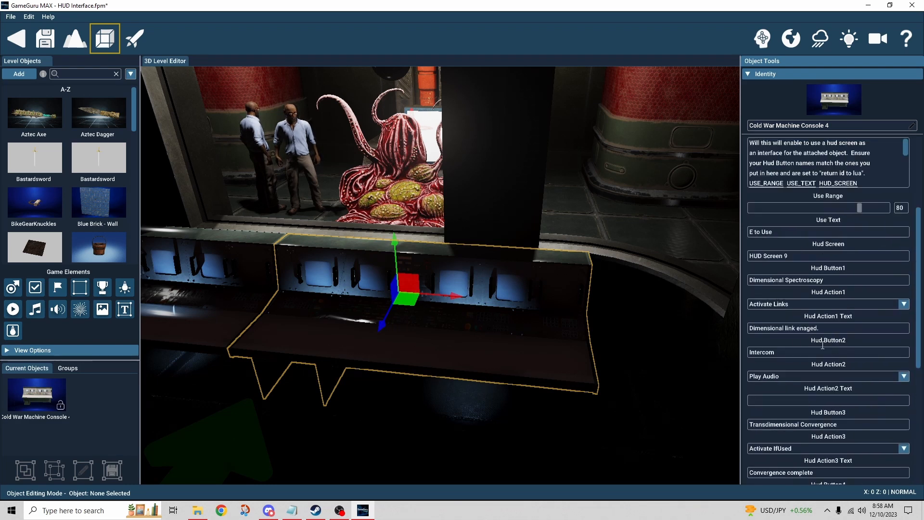
scroll(down, 3)
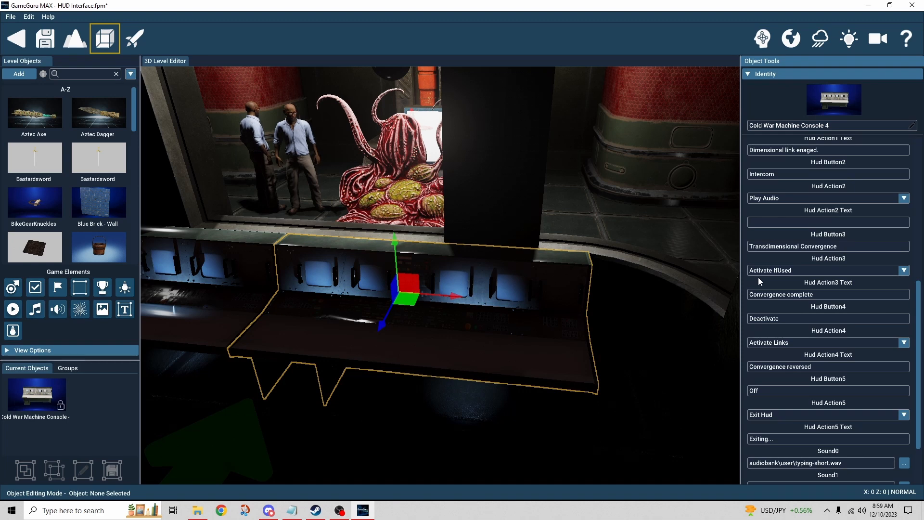
mouse_move(777, 284)
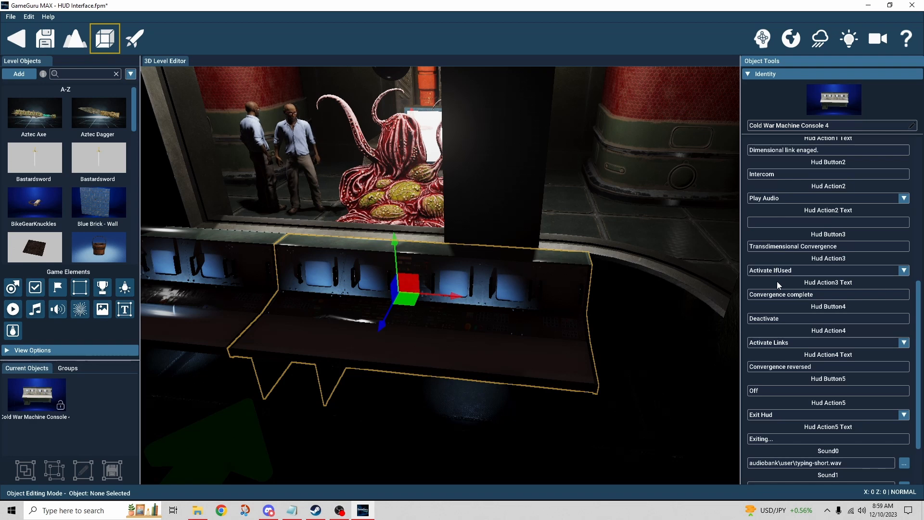
scroll(down, 3)
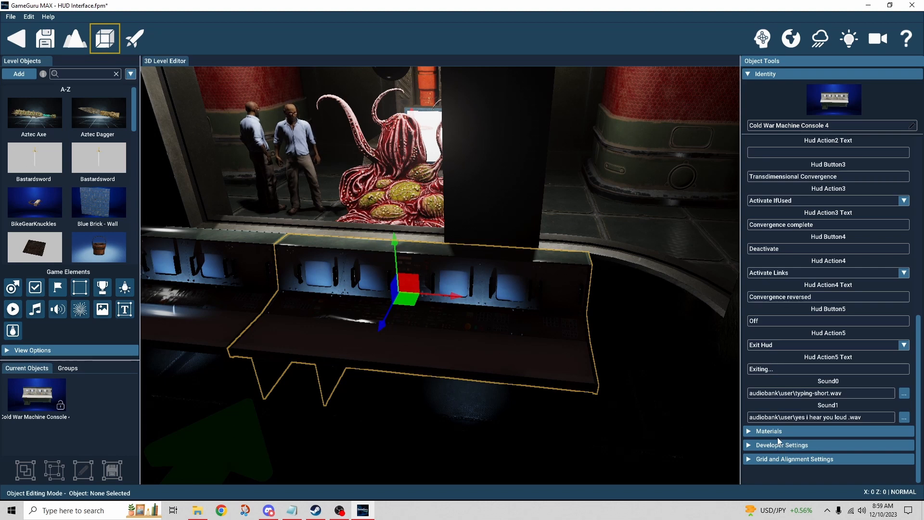
mouse_move(44, 39)
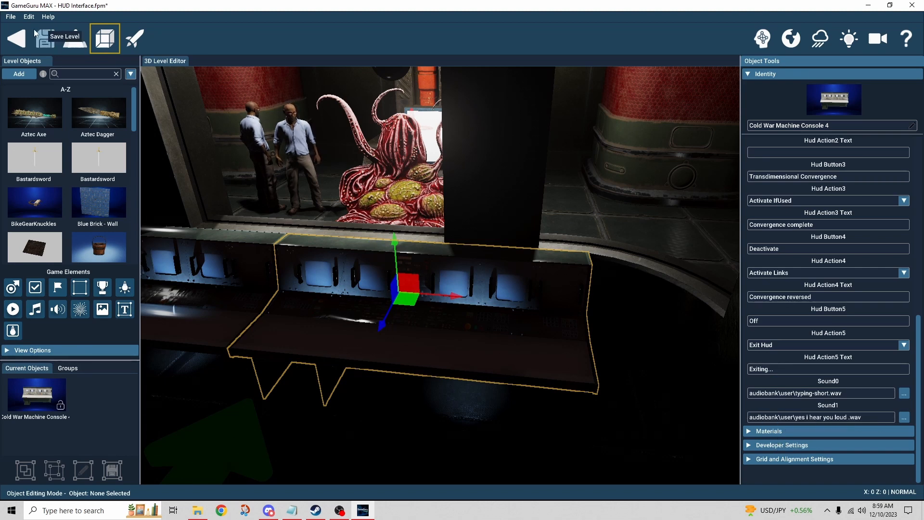
click(28, 16)
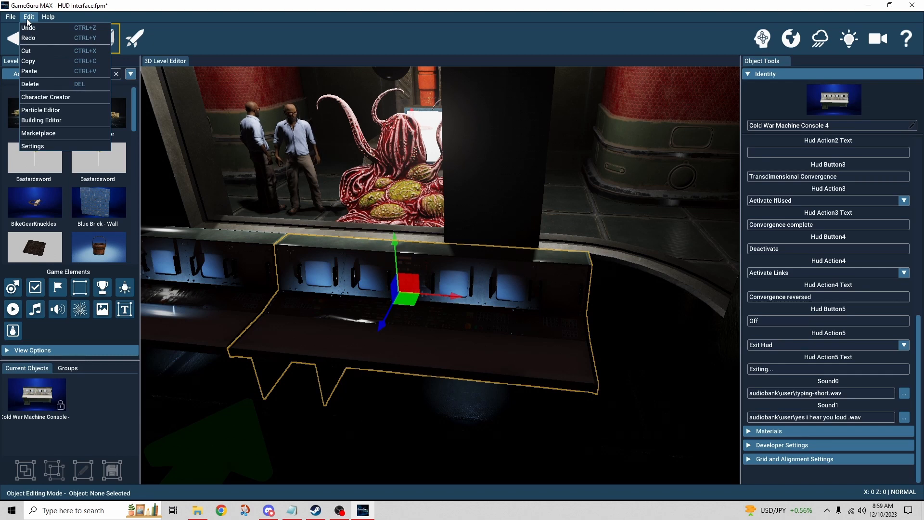
click(32, 145)
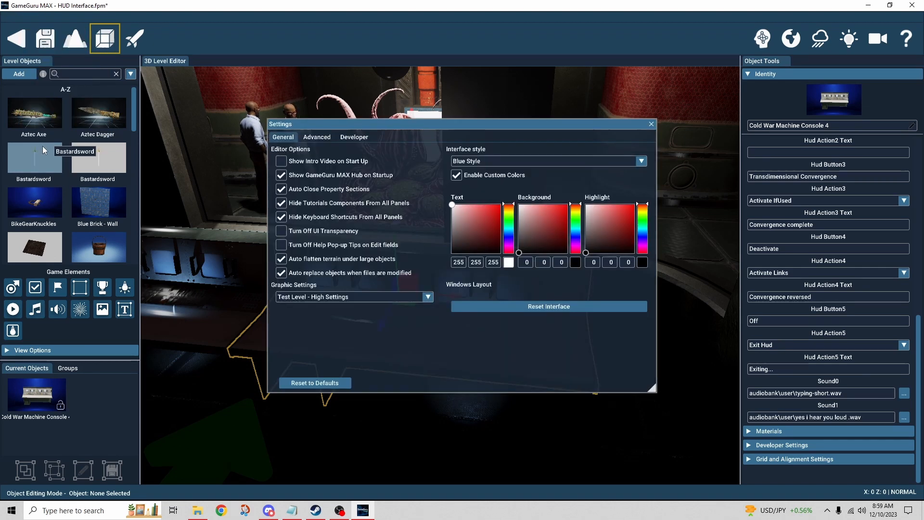
click(354, 137)
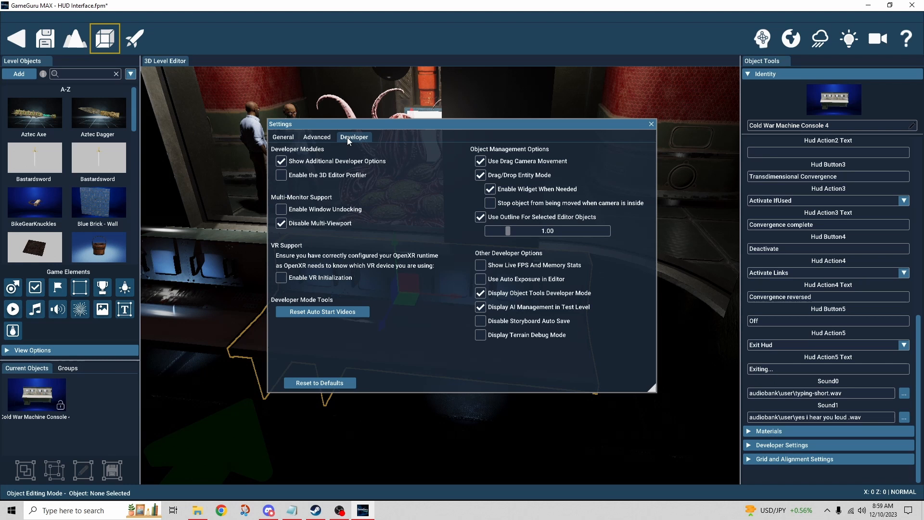
mouse_move(498, 299)
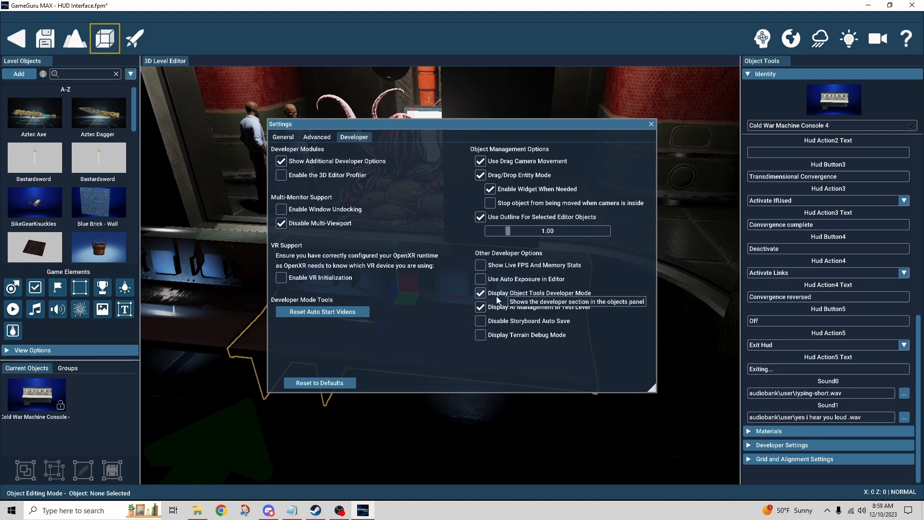
mouse_move(541, 302)
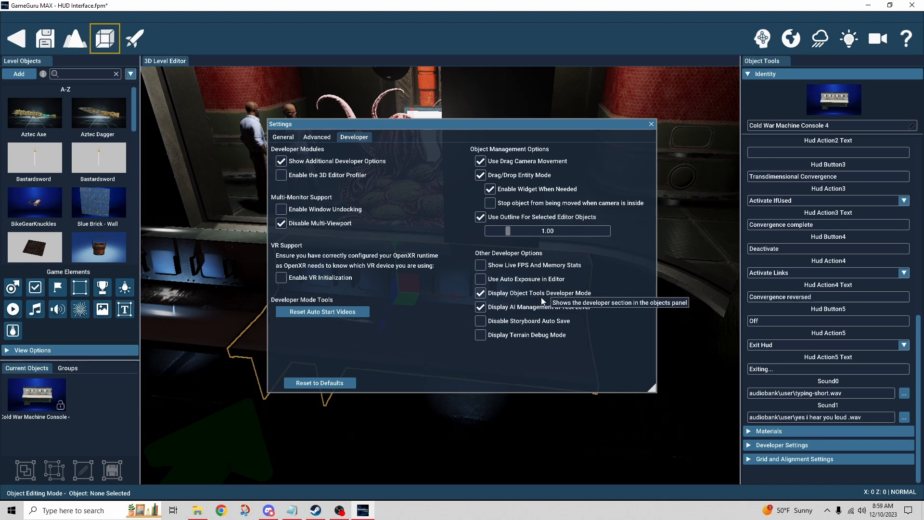
mouse_move(519, 302)
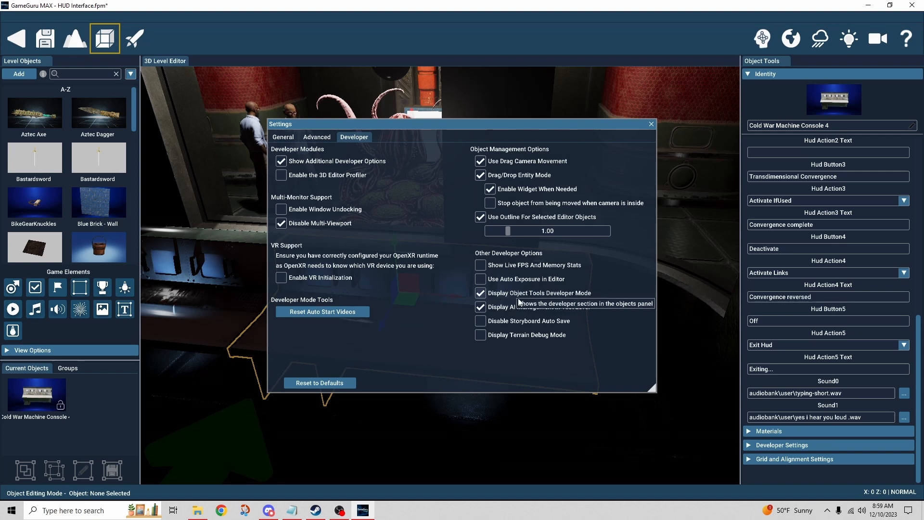
mouse_move(519, 301)
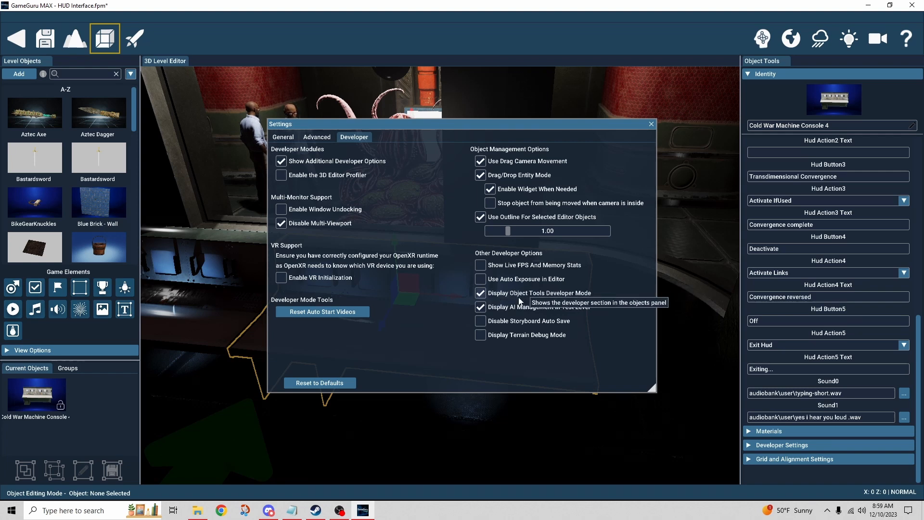
mouse_move(651, 124)
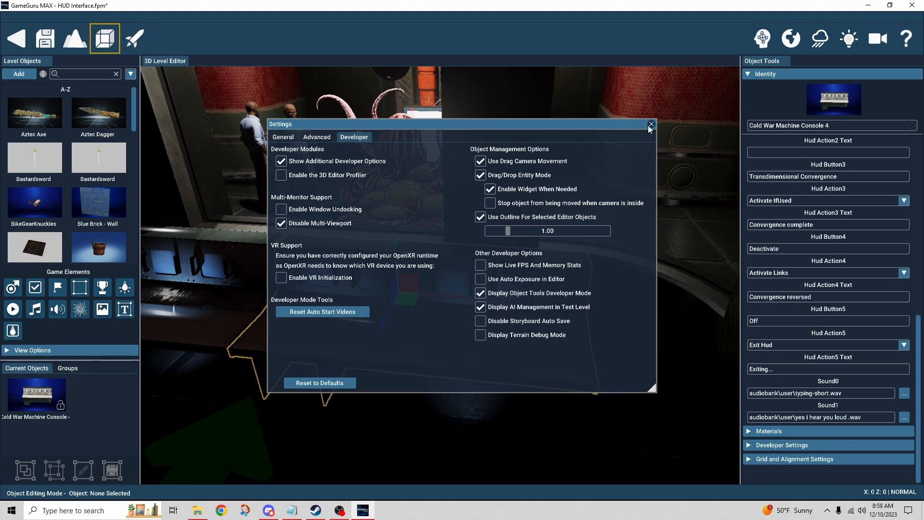
click(651, 124)
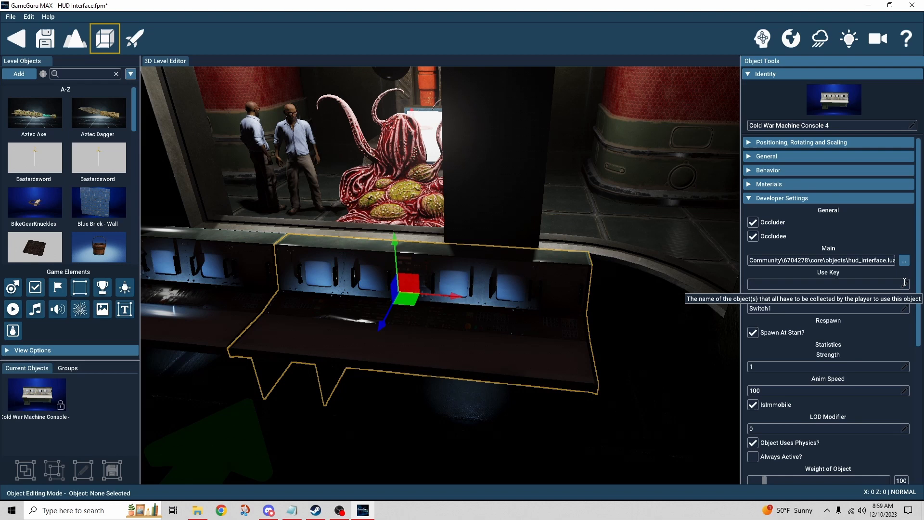
mouse_move(884, 303)
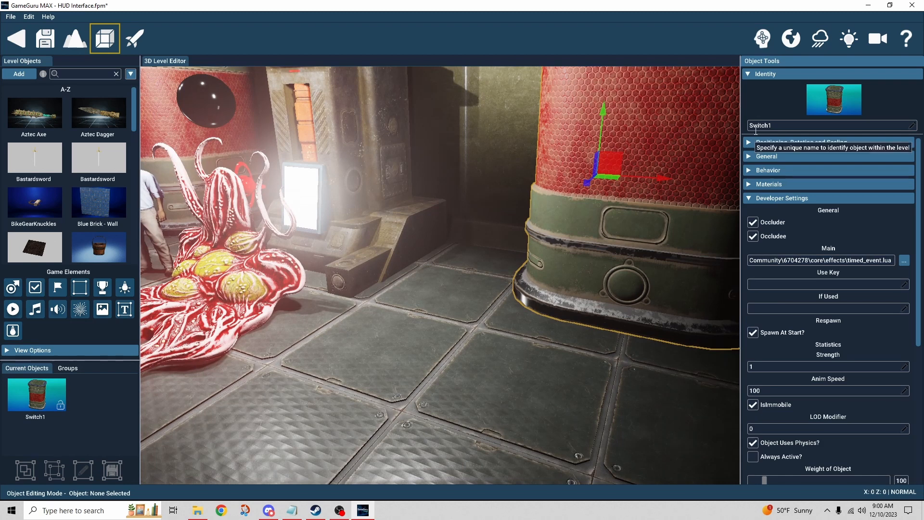
mouse_move(785, 334)
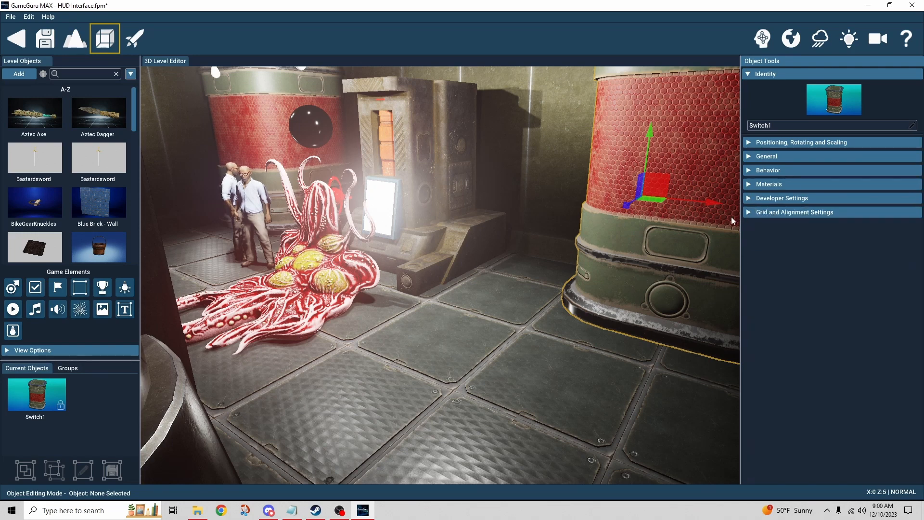
- Expand Switch1's Behavior section to reveal its Timed Event settings
click(769, 170)
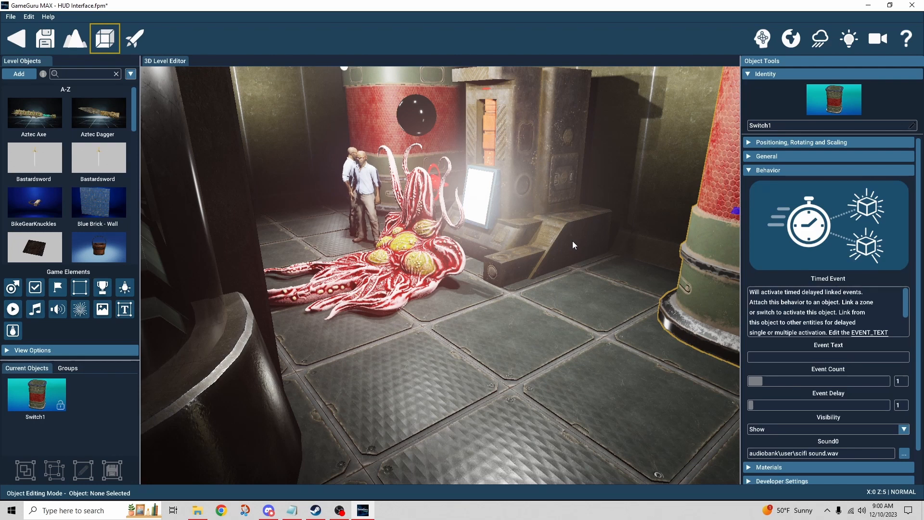
mouse_move(587, 272)
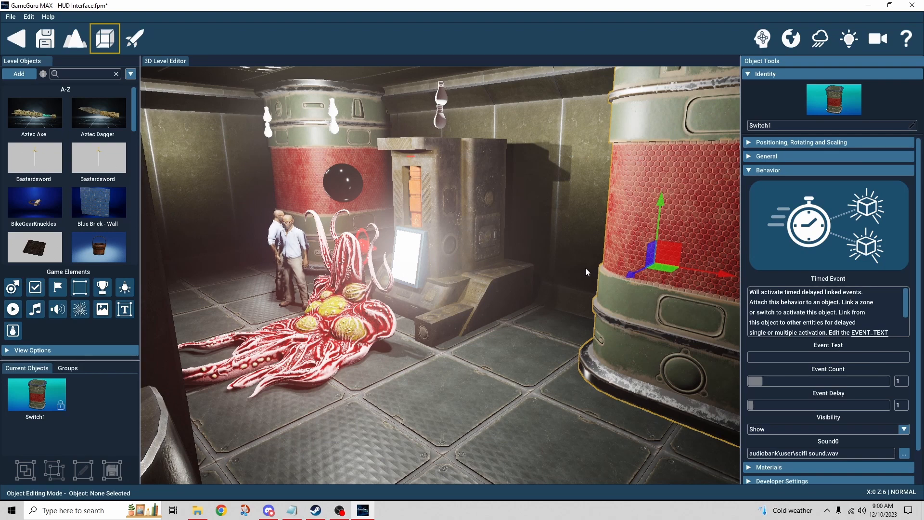
mouse_move(762, 37)
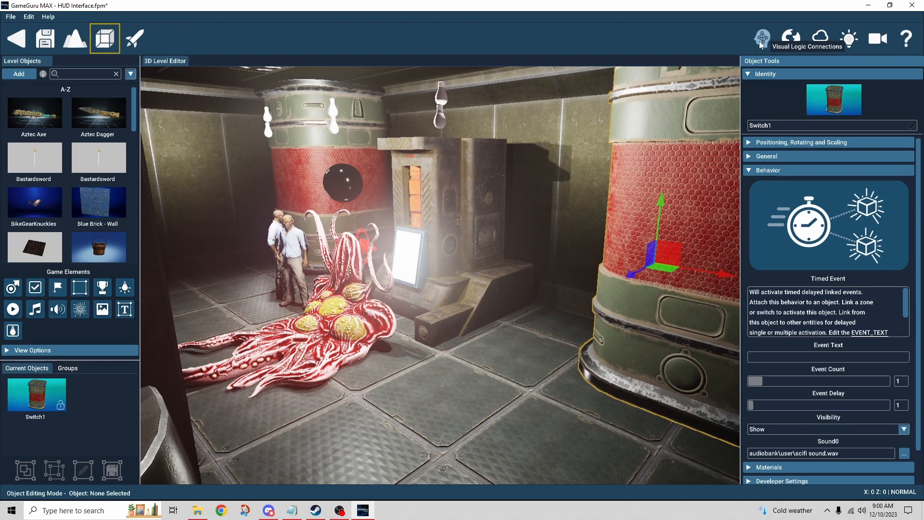
- Toggle Visual Logic Connections on and off around editing Switch1's Event Underway text and delay 3
click(761, 38)
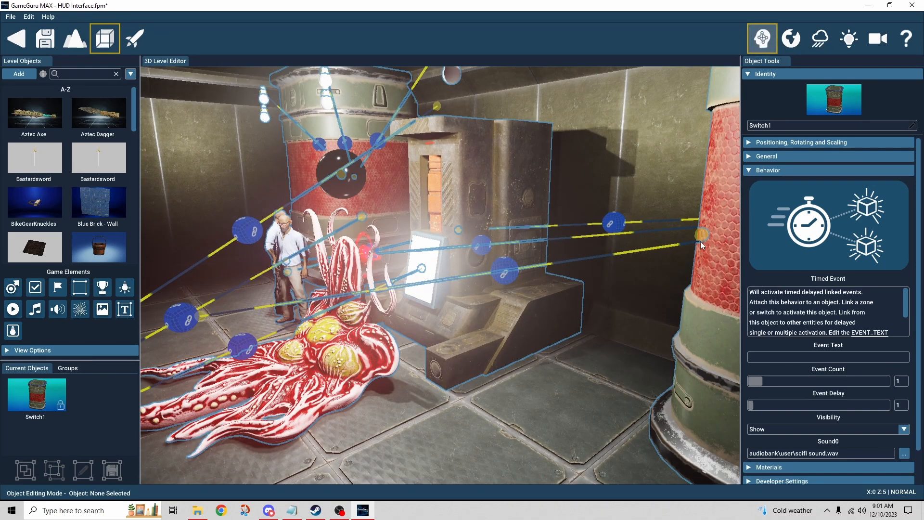
mouse_move(425, 259)
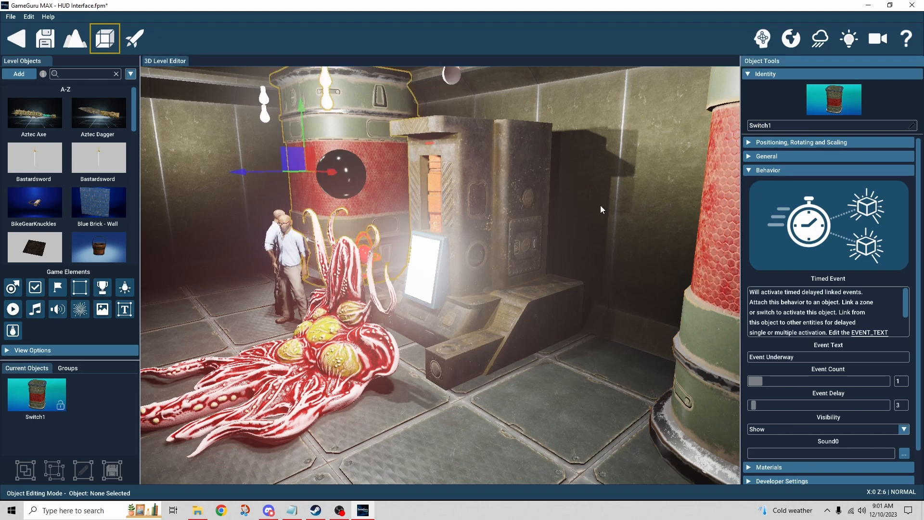
click(762, 39)
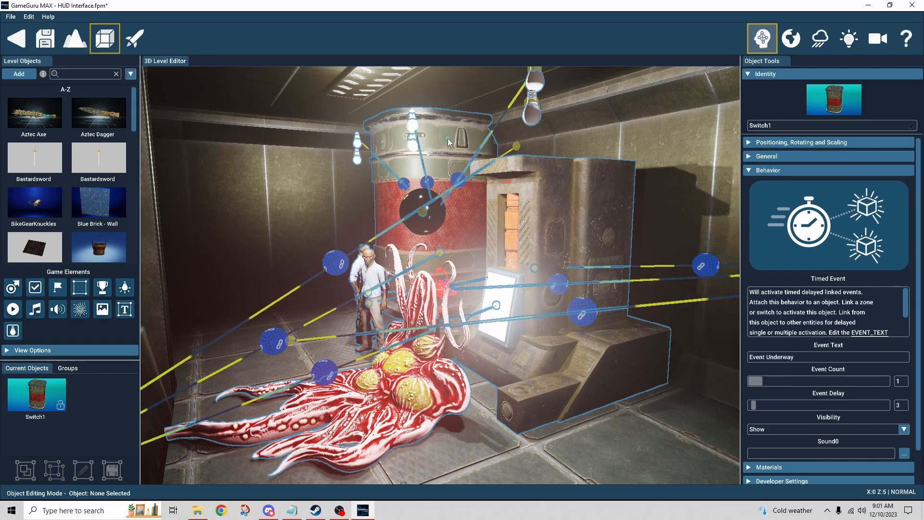
mouse_move(745, 50)
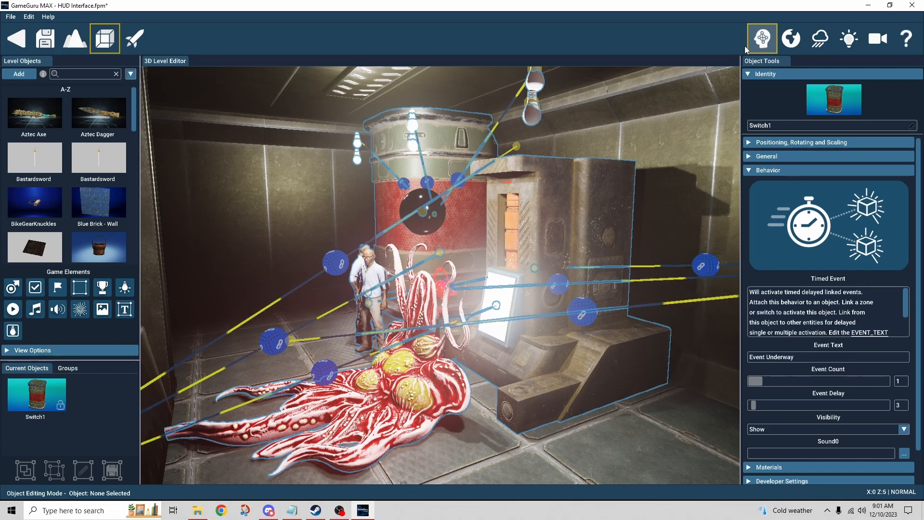
click(761, 37)
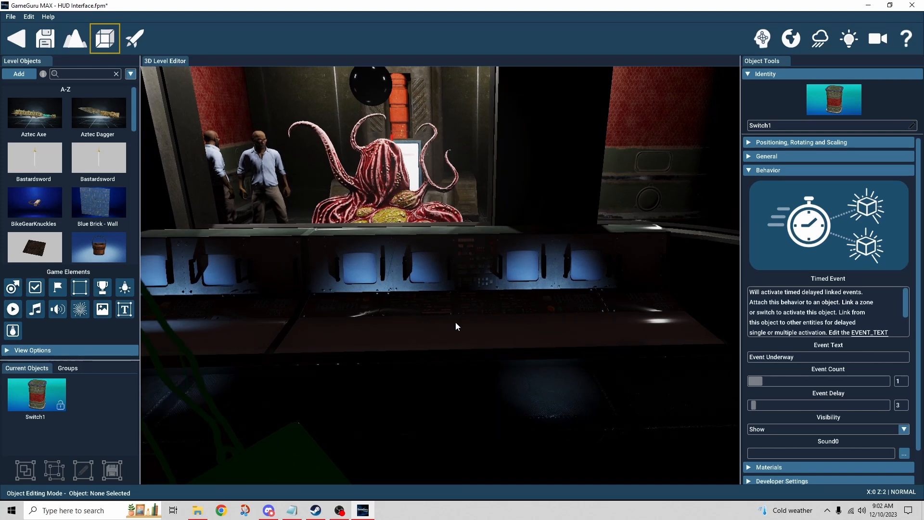
- Select Cold War Machine Console 4 and scroll down to its Hud Button and Sound fields
click(439, 318)
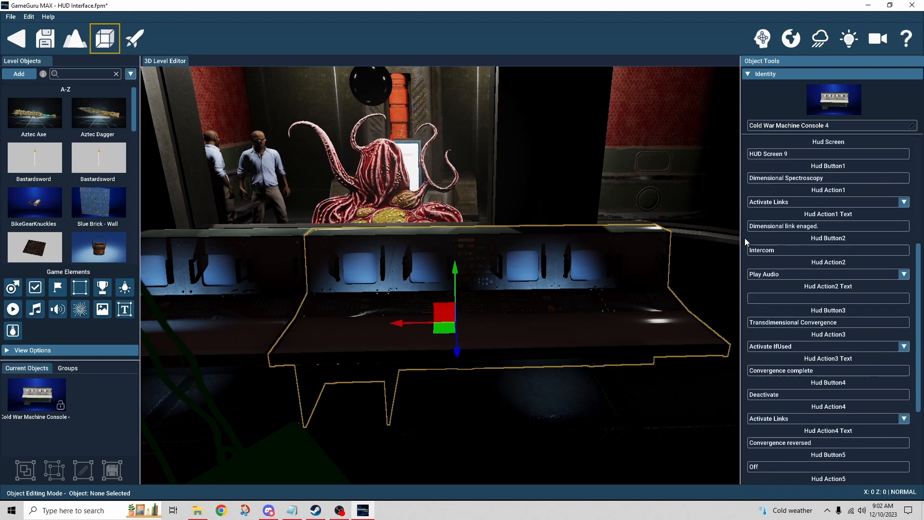
scroll(down, 3)
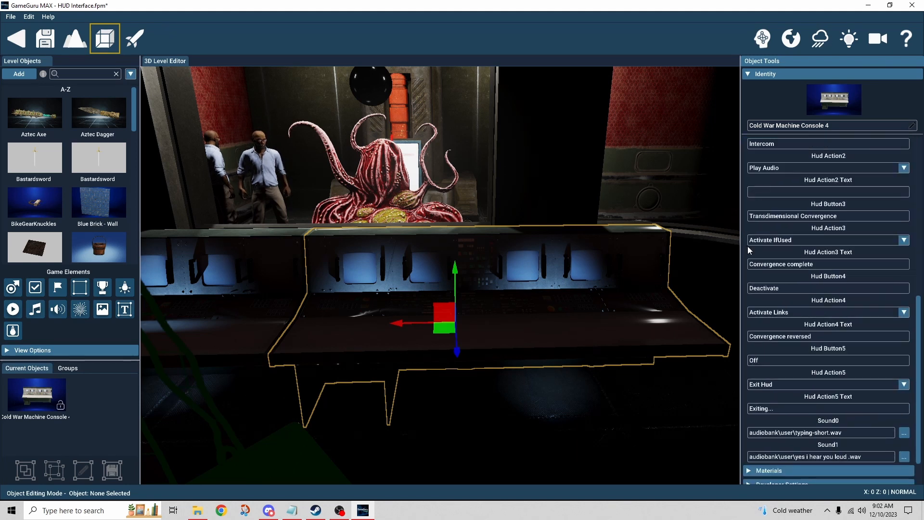